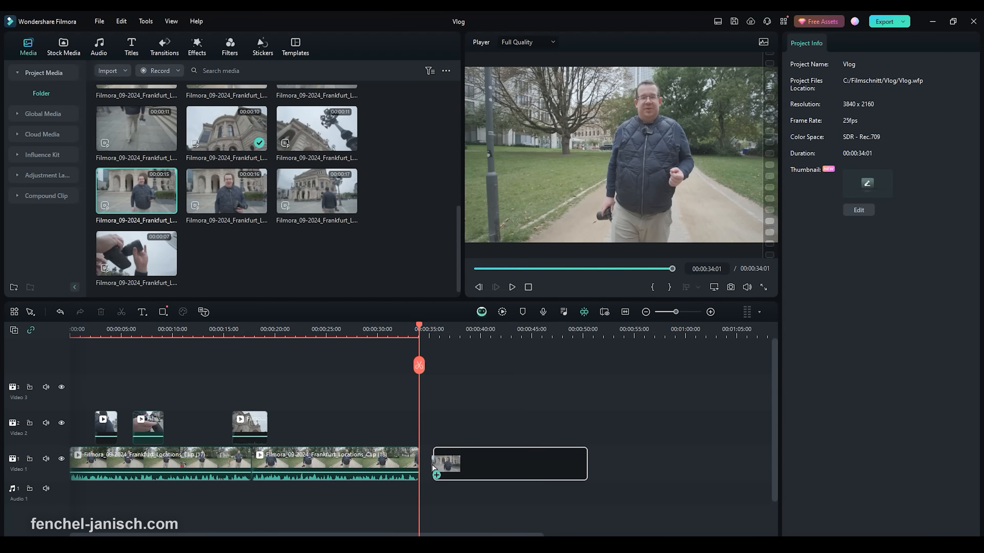
# Step: Scale the short clip to about 229% and centre the man's face and shoulders in frame
pyautogui.click(508, 464)
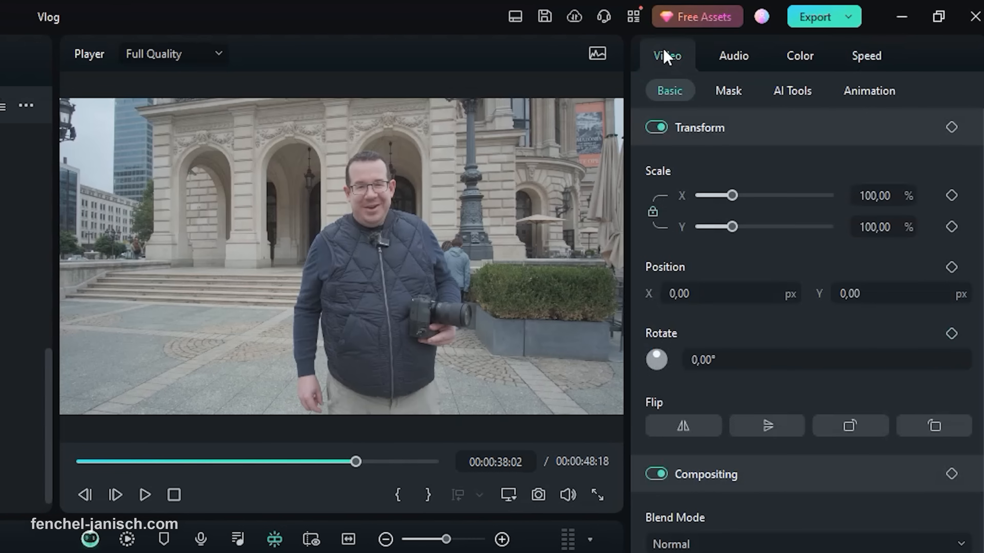
pyautogui.moveTo(736, 195); pyautogui.dragTo(783, 153)
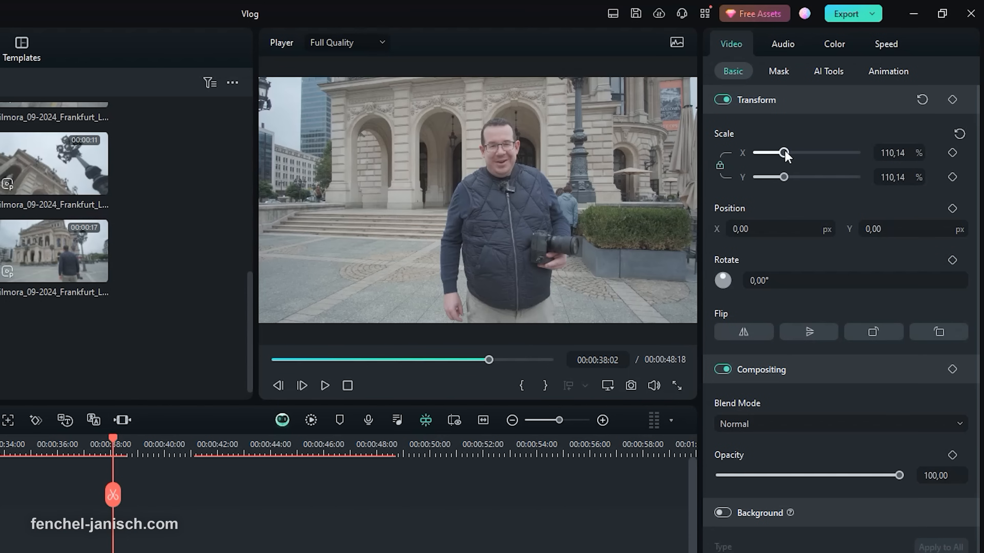
pyautogui.moveTo(783, 152); pyautogui.dragTo(813, 152)
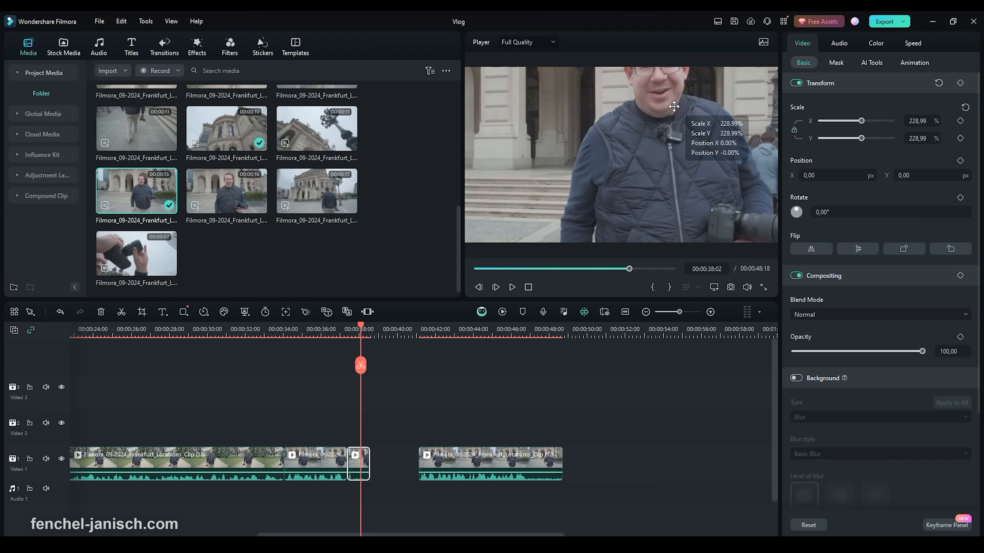
pyautogui.moveTo(674, 106); pyautogui.dragTo(635, 154)
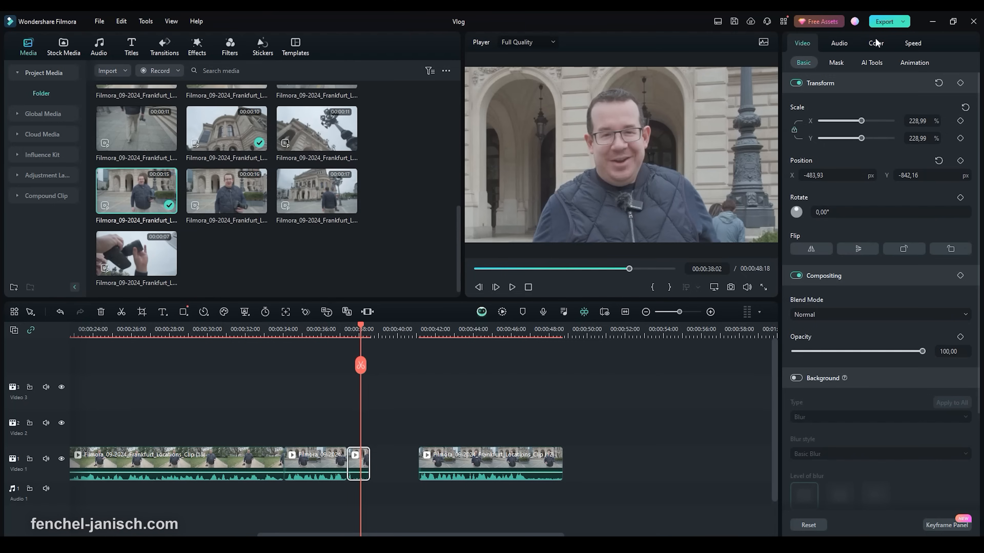
# Step: Slow the zoomed clip to 0.33x uniform speed
pyautogui.click(913, 43)
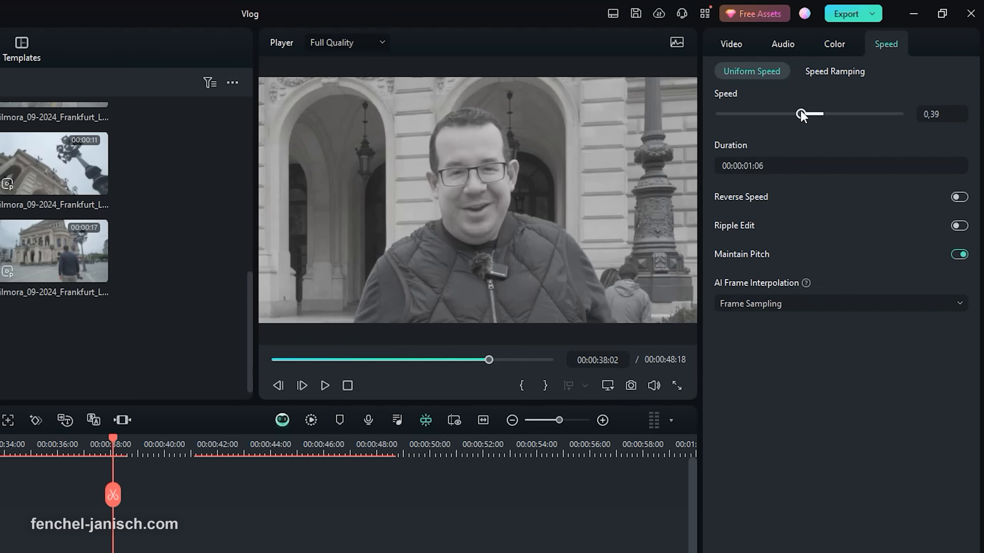
pyautogui.moveTo(819, 113); pyautogui.dragTo(796, 113)
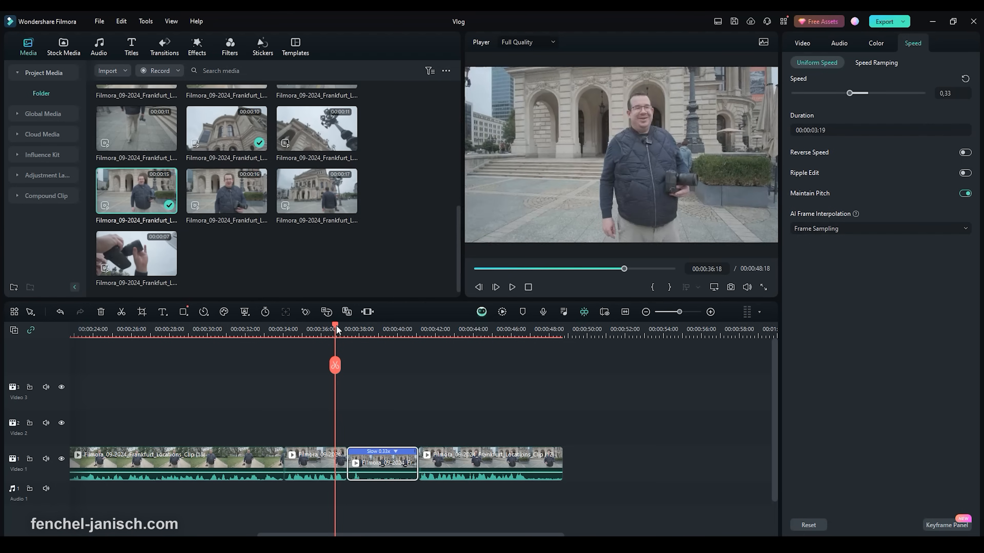
pyautogui.click(802, 42)
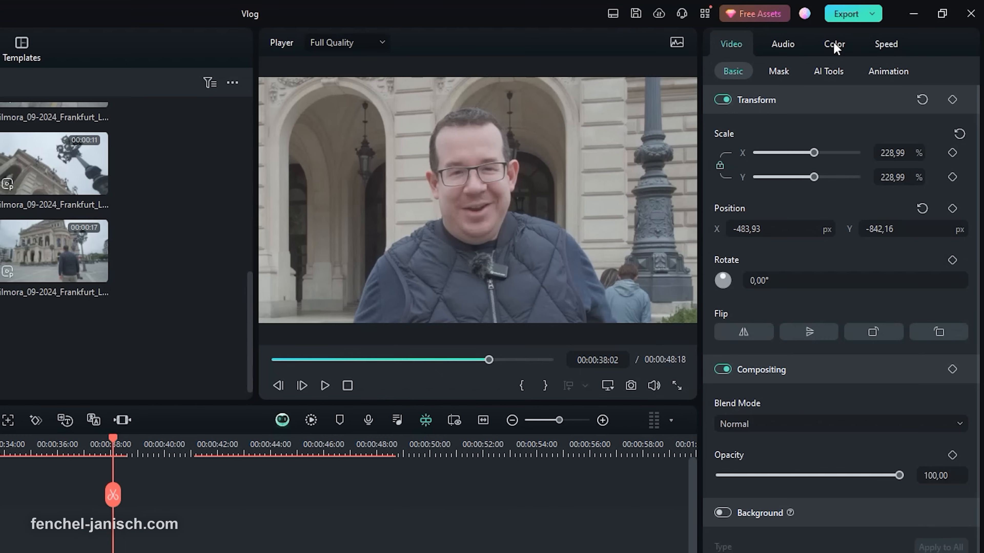
# Step: Apply the Black & White colour preset to the slow-motion clip
pyautogui.click(833, 44)
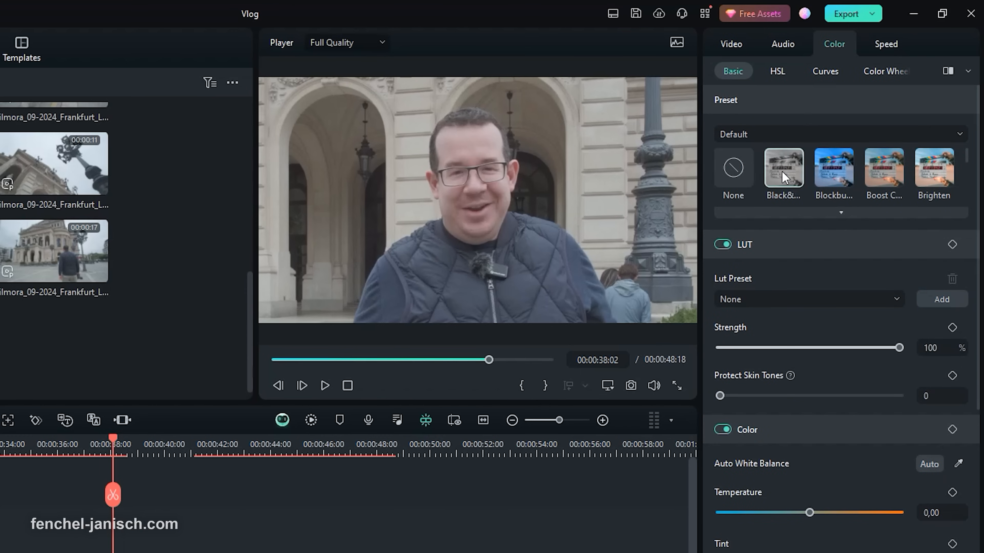
pyautogui.click(782, 170)
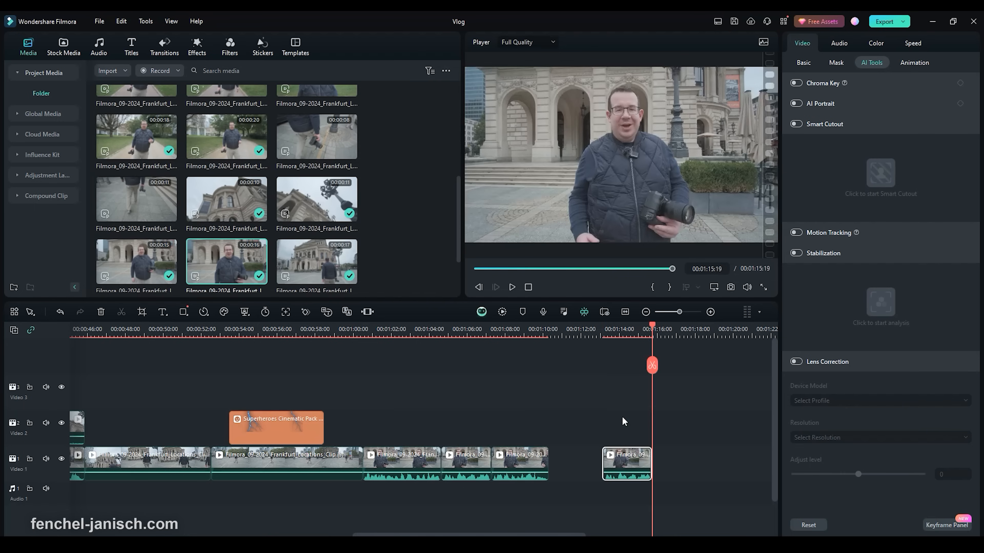
pyautogui.moveTo(656, 354)
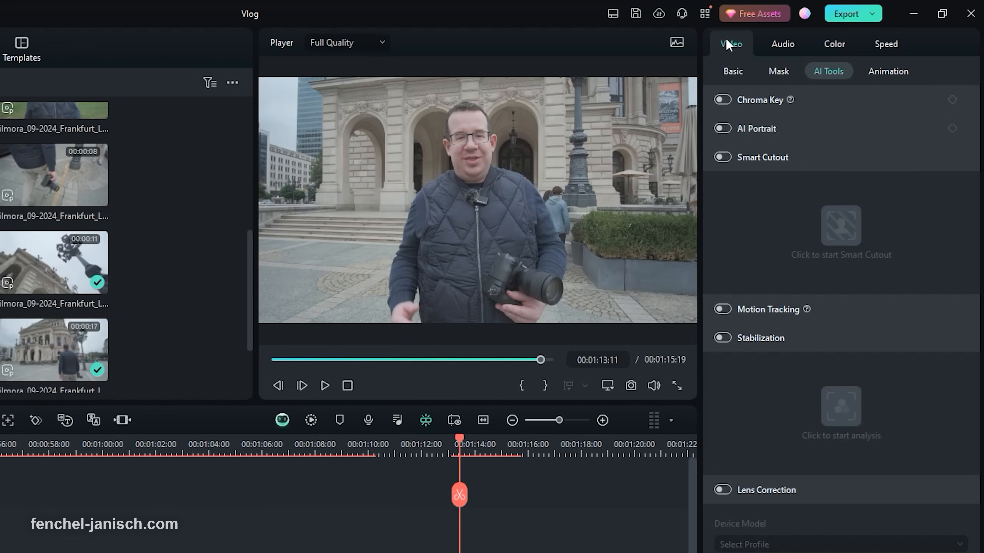
pyautogui.moveTo(823, 71)
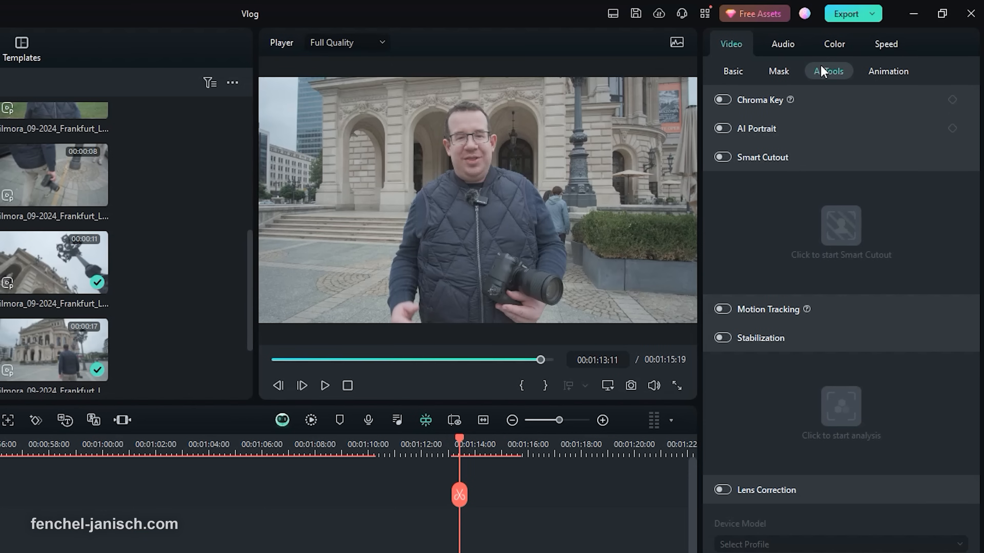
# Step: Switch on Smart Cutout for the opera-house clip under AI Tools
pyautogui.click(721, 157)
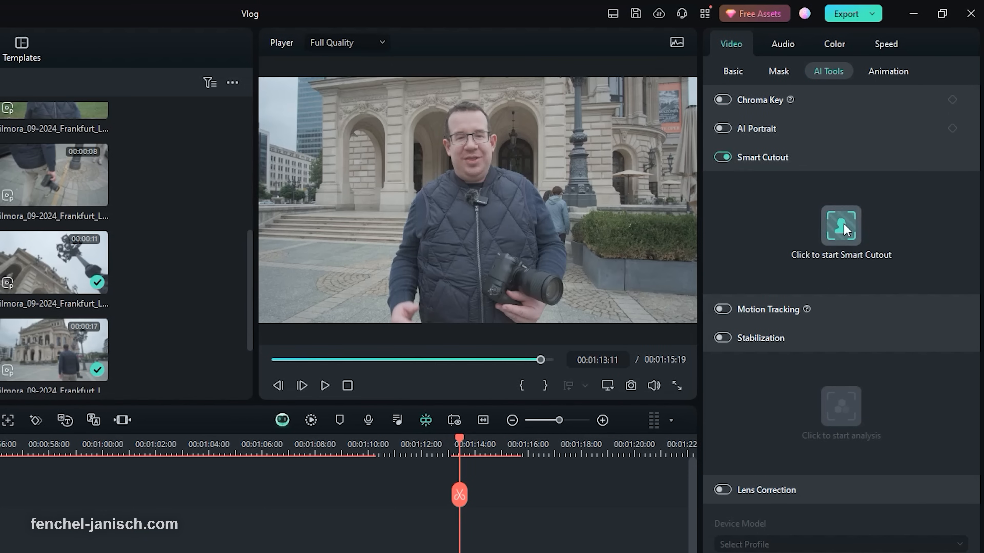
# Step: Mark the man's head with the cutout brush and start the Smart Cutout
pyautogui.click(841, 226)
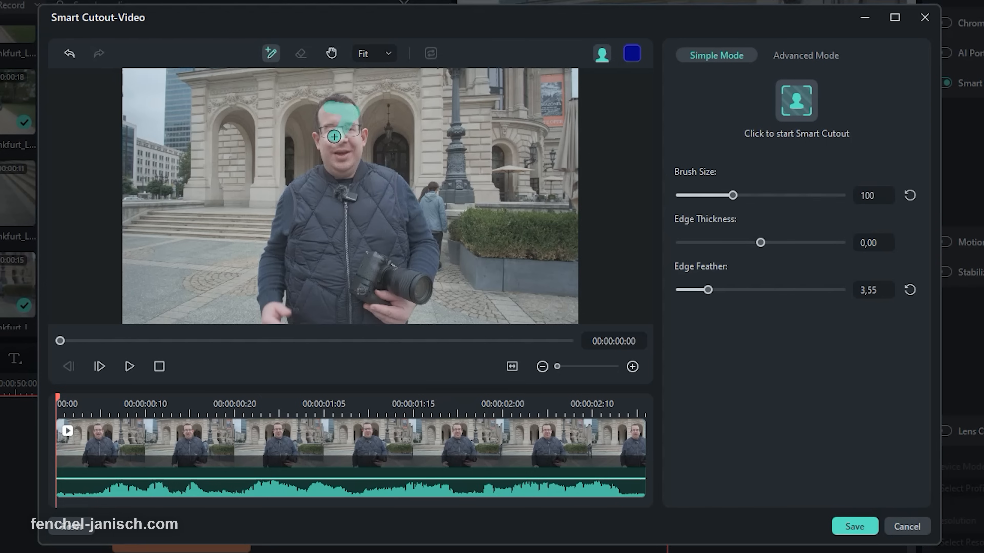
pyautogui.moveTo(333, 137); pyautogui.dragTo(342, 164)
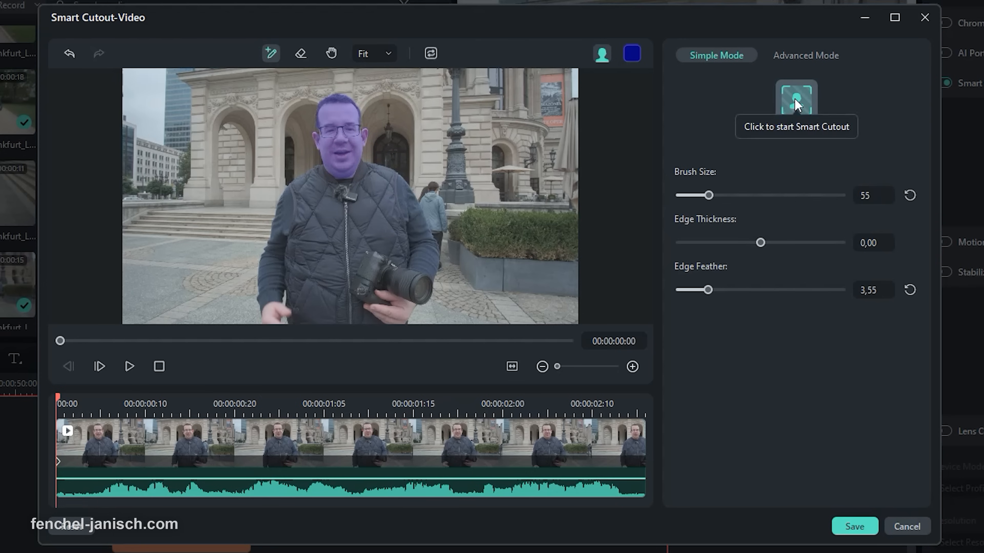
pyautogui.click(796, 101)
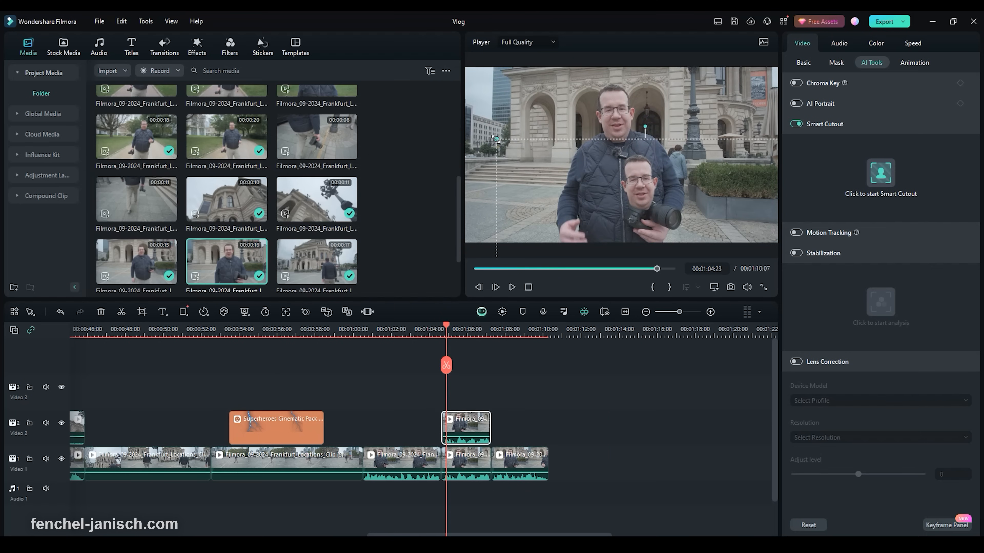
# Step: Position the enlarged cutout head over the man's own head in the preview
pyautogui.moveTo(497, 139); pyautogui.dragTo(578, 56)
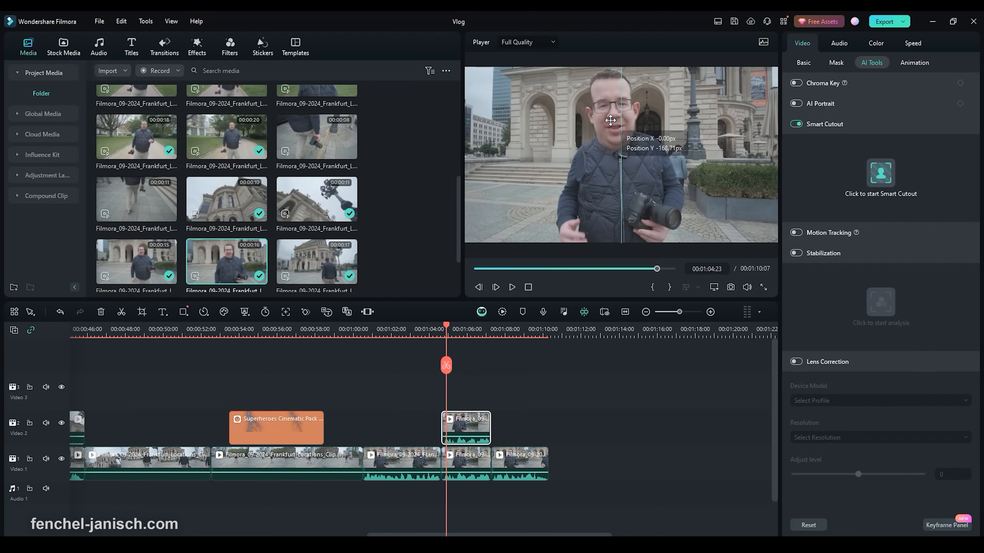
pyautogui.moveTo(611, 119); pyautogui.dragTo(615, 117)
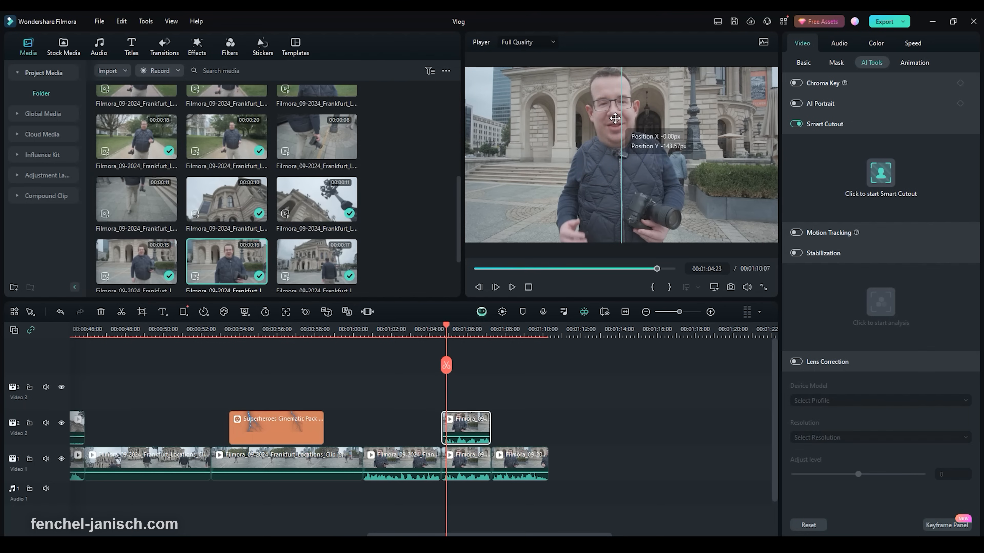
pyautogui.click(512, 287)
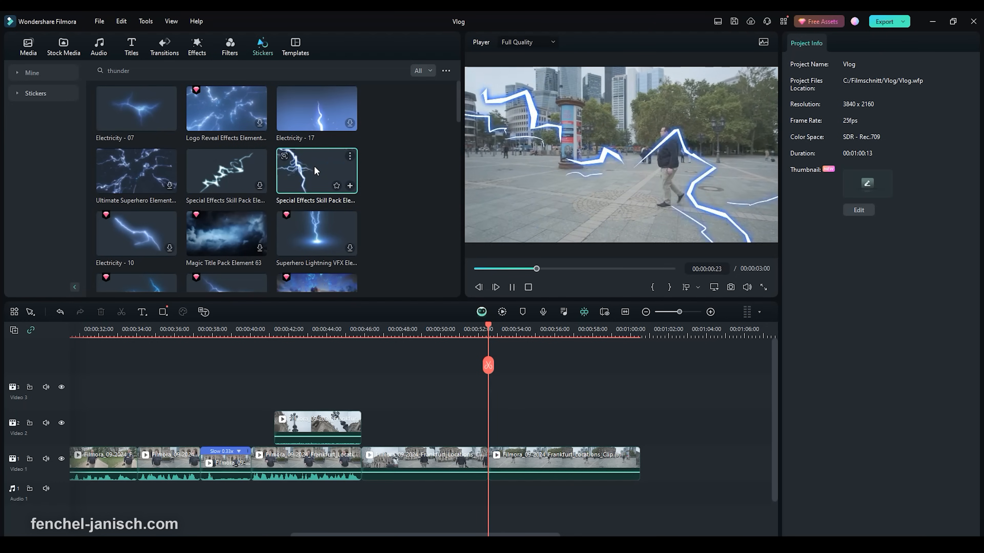
# Step: Search the sticker library for 'arrow' to find the white tutorial arrow
pyautogui.click(131, 45)
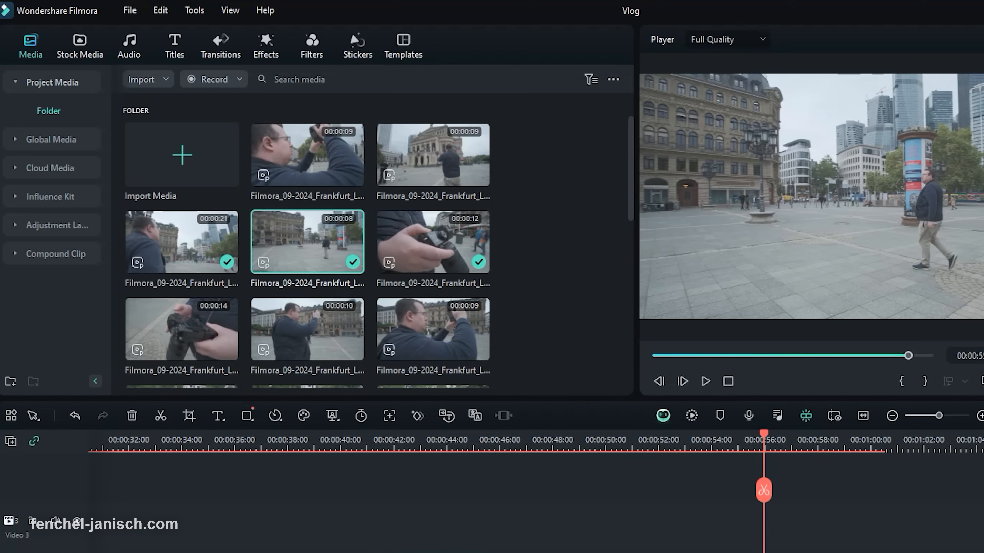
pyautogui.click(357, 45)
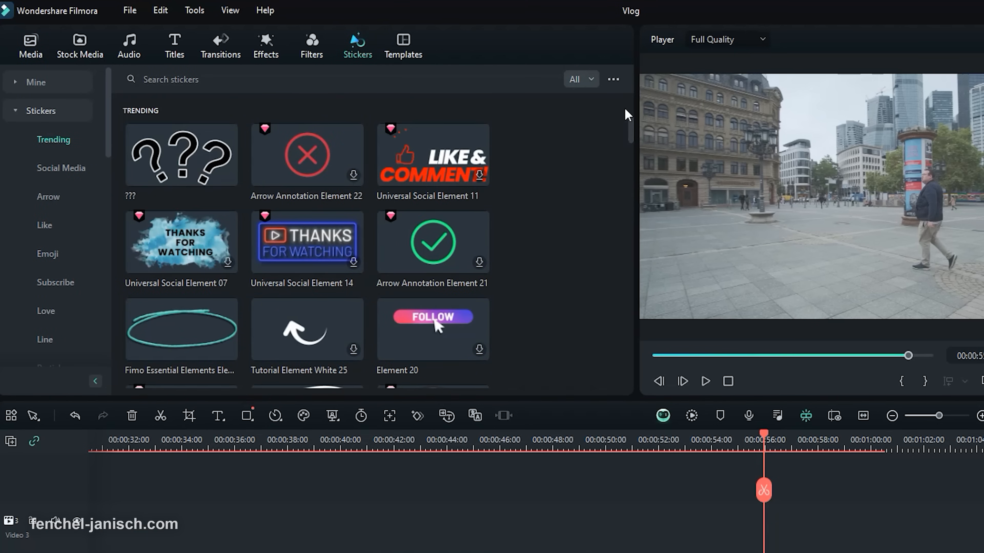
pyautogui.scroll(-3)
pyautogui.write('a')
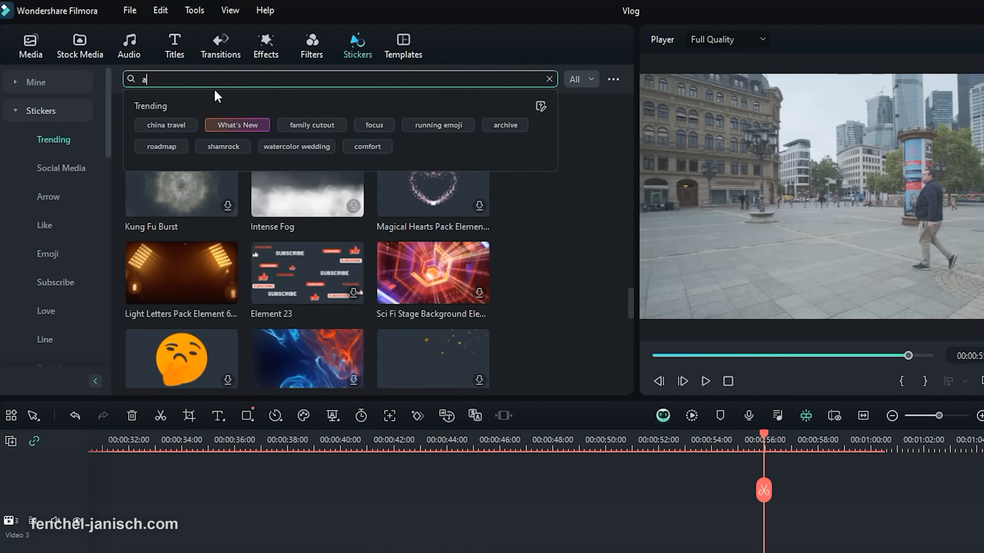
pyautogui.write('rrow')
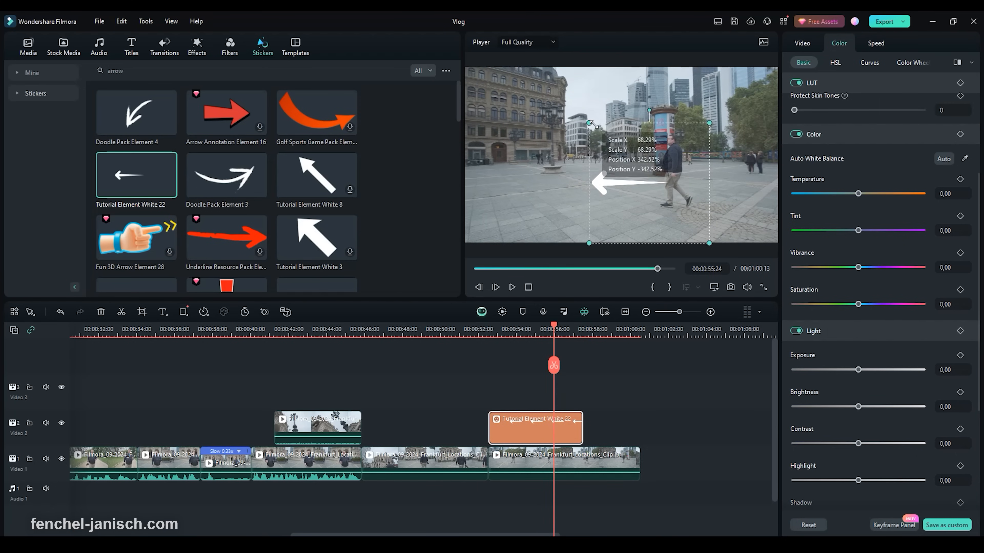
# Step: Move the white arrow sticker into the upper-left corner of the street shot
pyautogui.moveTo(601, 185); pyautogui.dragTo(523, 102)
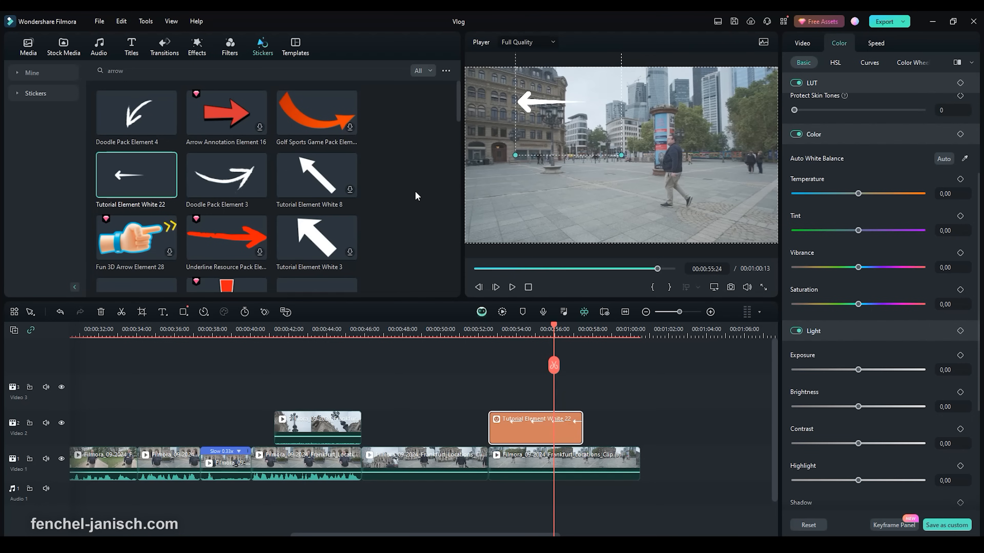
pyautogui.moveTo(419, 195)
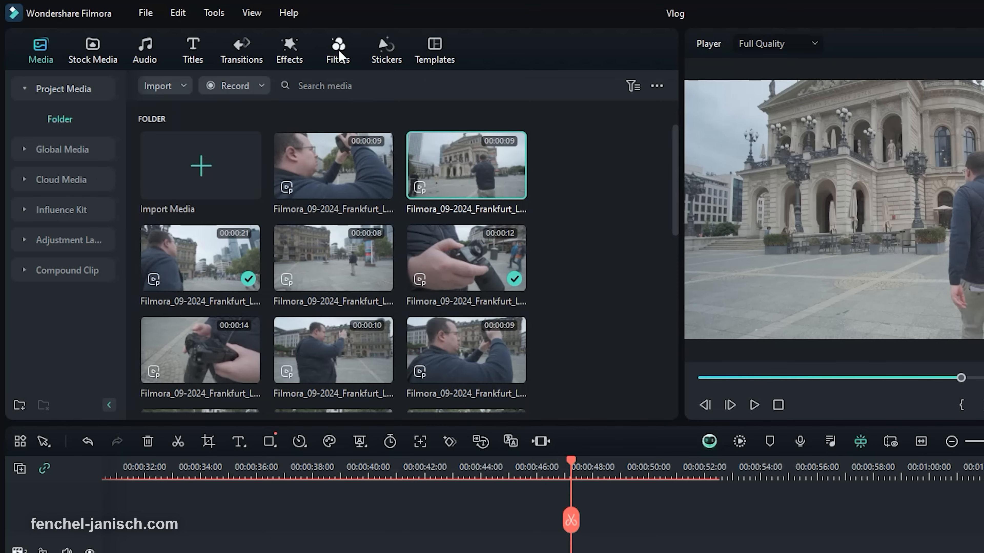
# Step: Search the filter library for 'vintage' filters
pyautogui.click(337, 50)
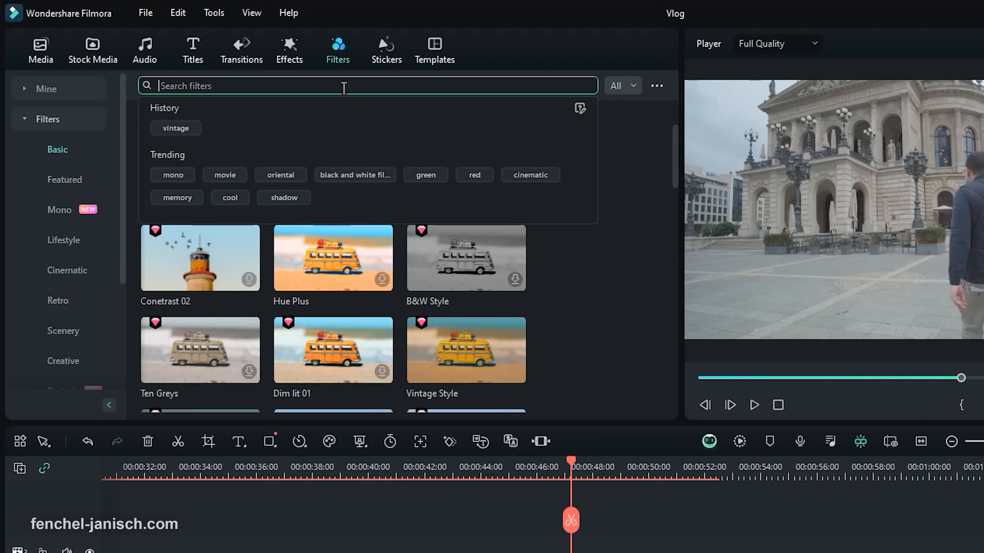
pyautogui.click(175, 129)
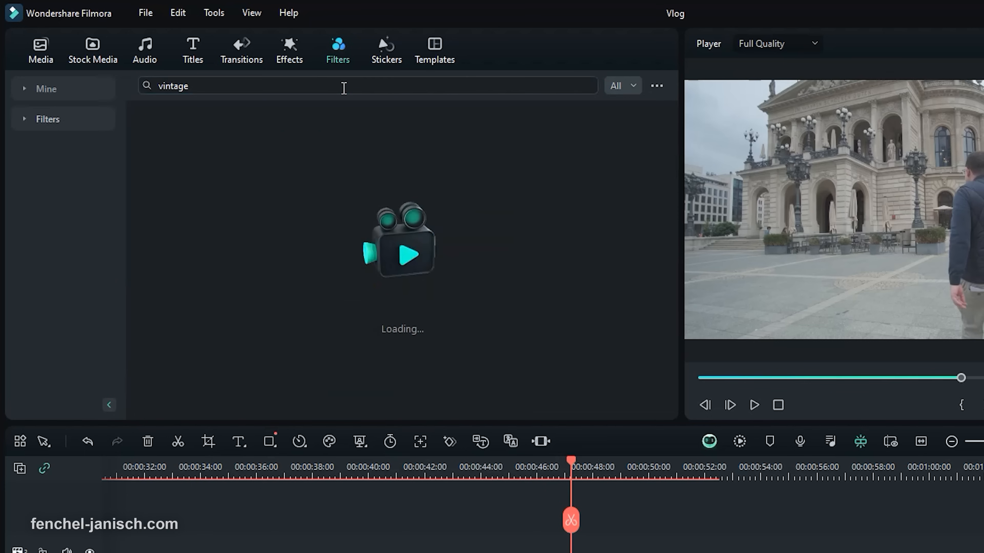